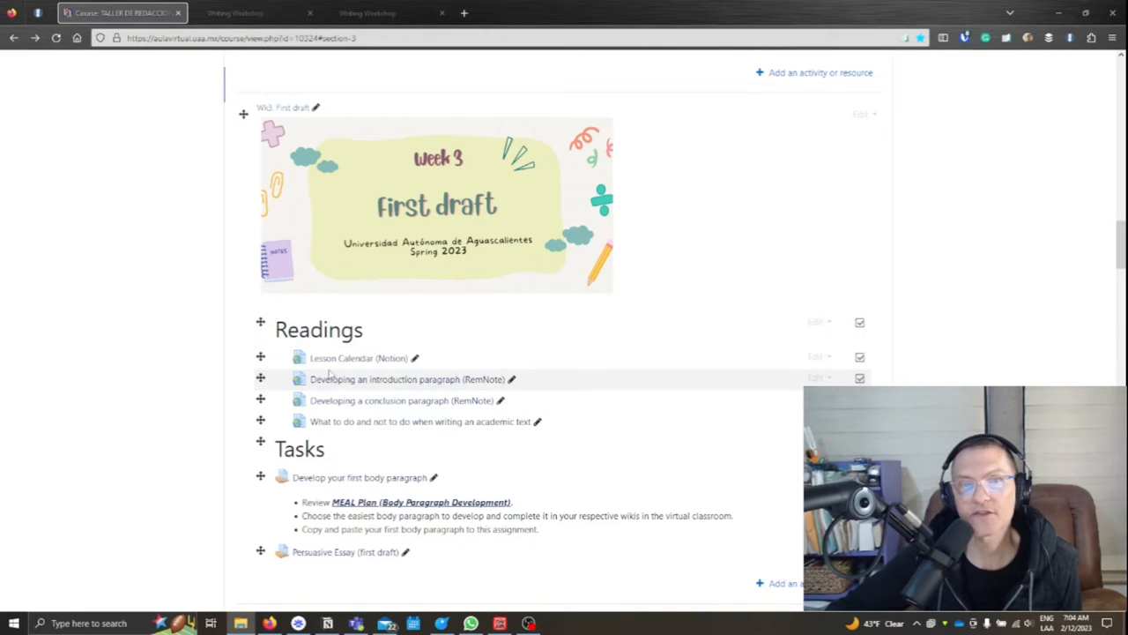
mouse_move(368, 370)
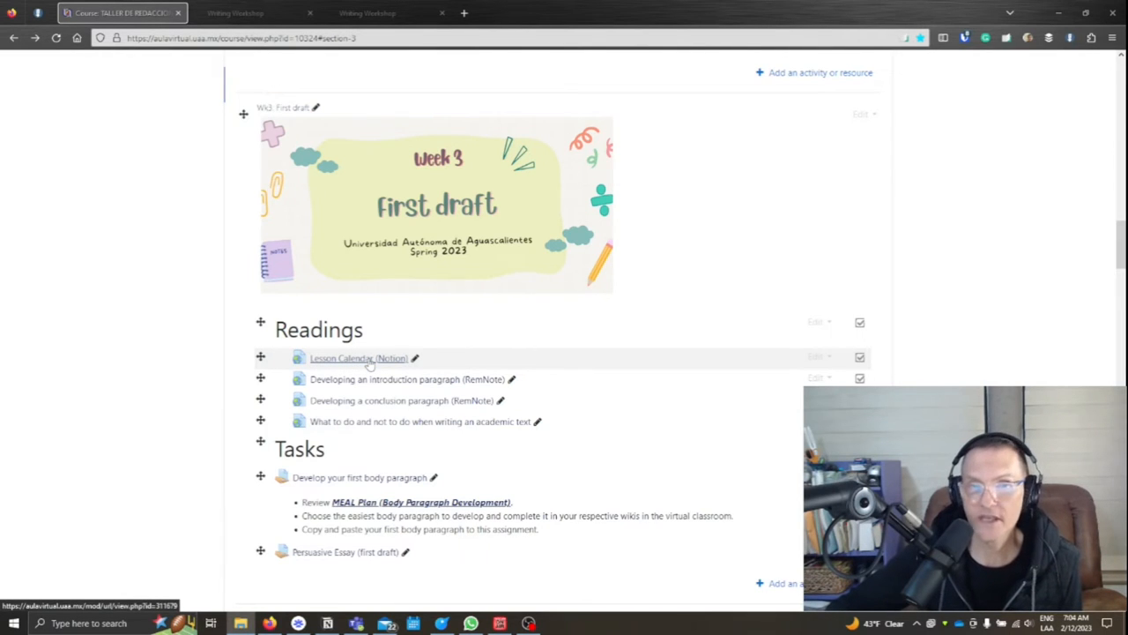
Step: Open the 'Lesson Calendar (Notion)' link under Week 3 Readings
left_click(358, 358)
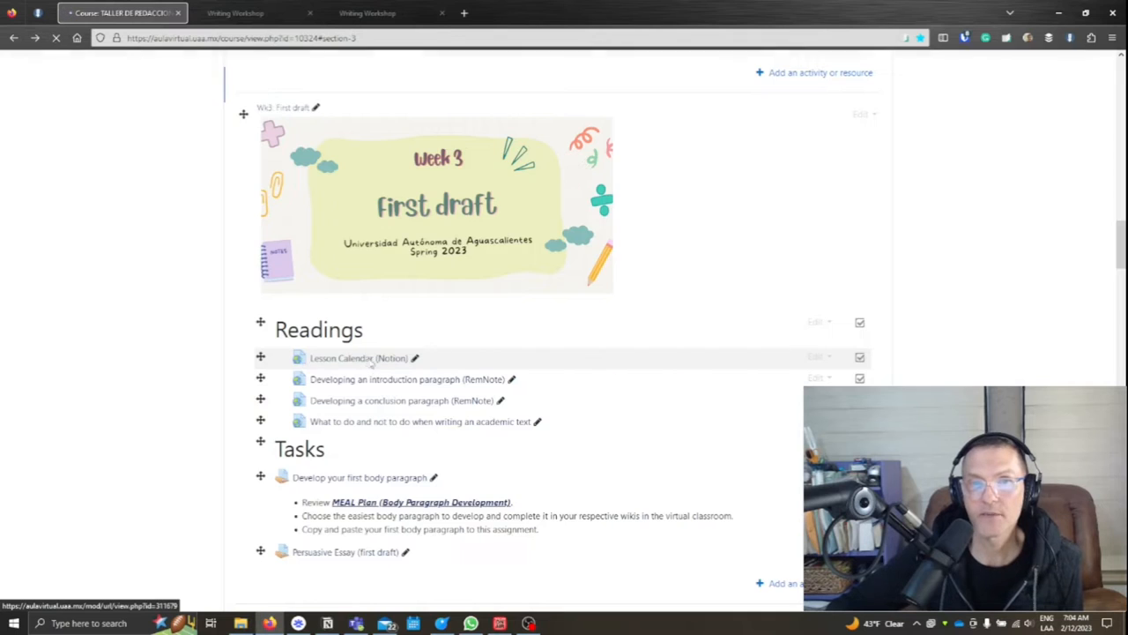
Step: Scroll the Writing Workshop page past Required Texts to the January–February 2023 Course Schedule
left_click(358, 357)
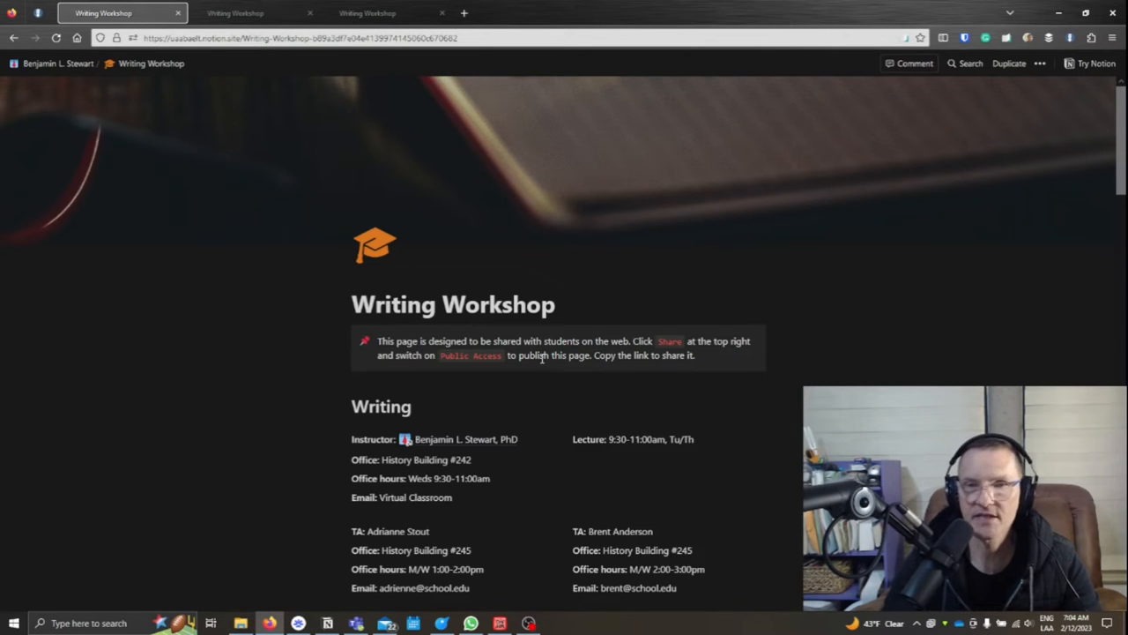
scroll("down", 3)
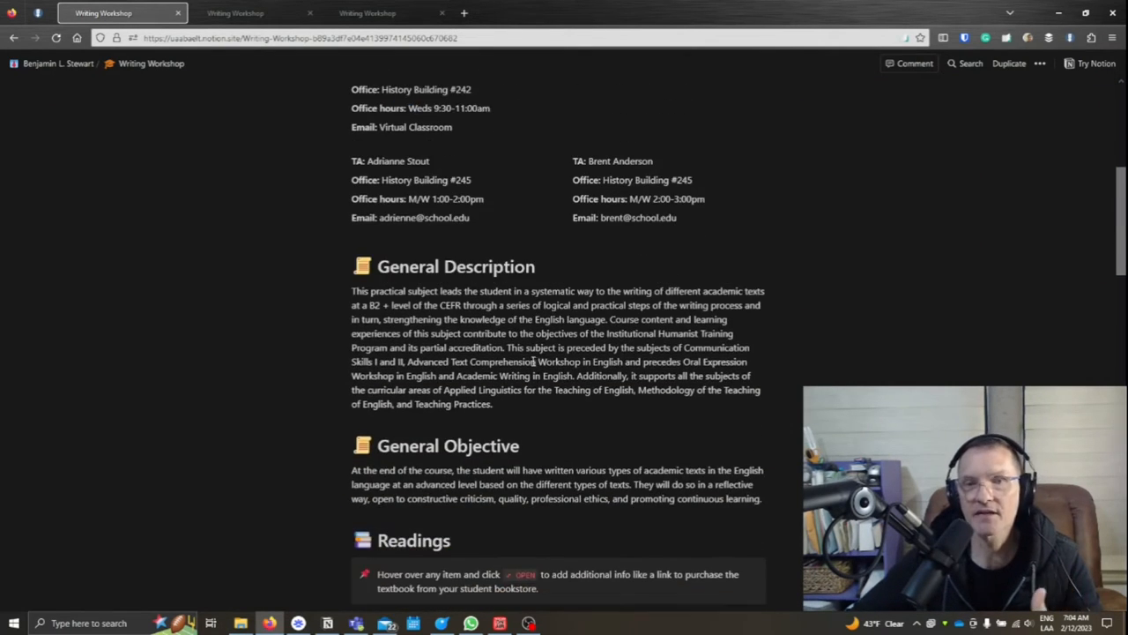
scroll("down", 3)
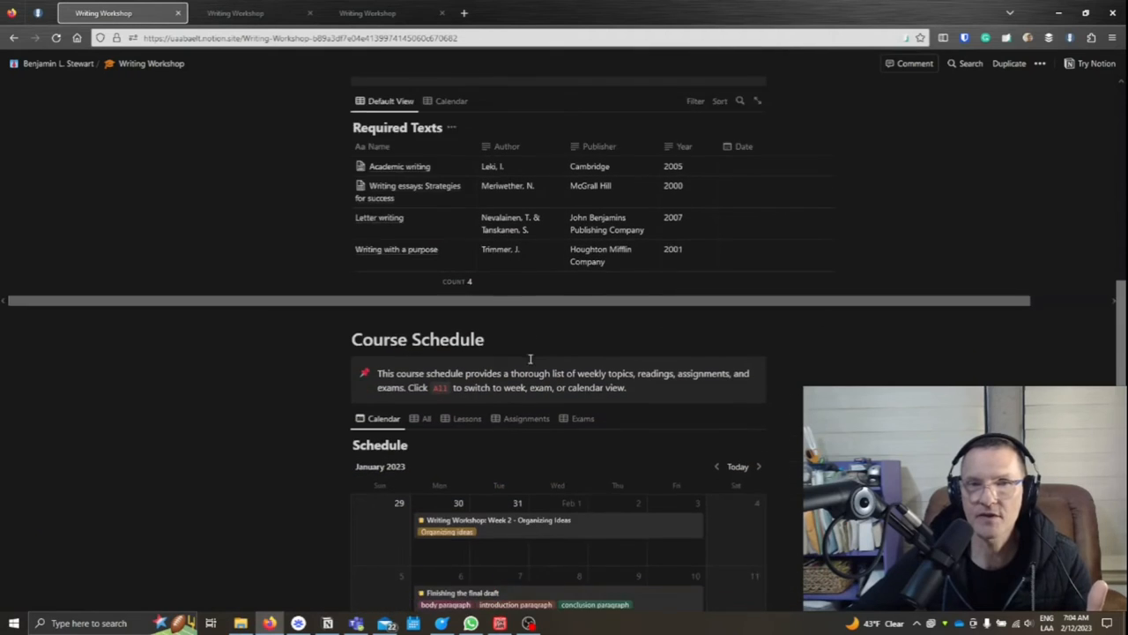
scroll("down", 3)
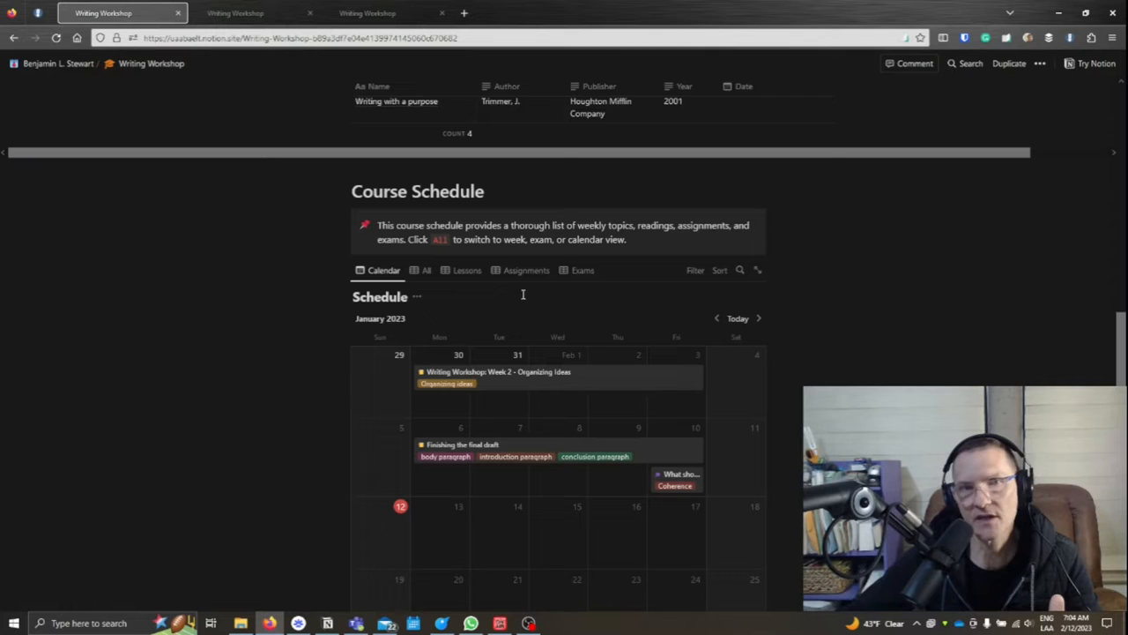
scroll("down", 3)
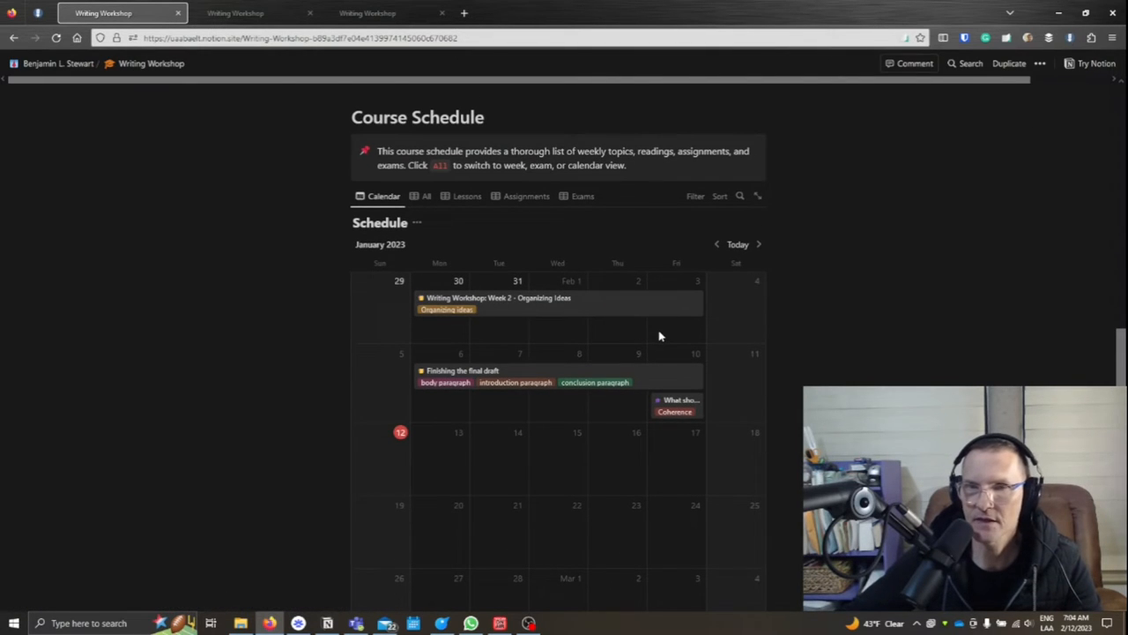
mouse_move(615, 331)
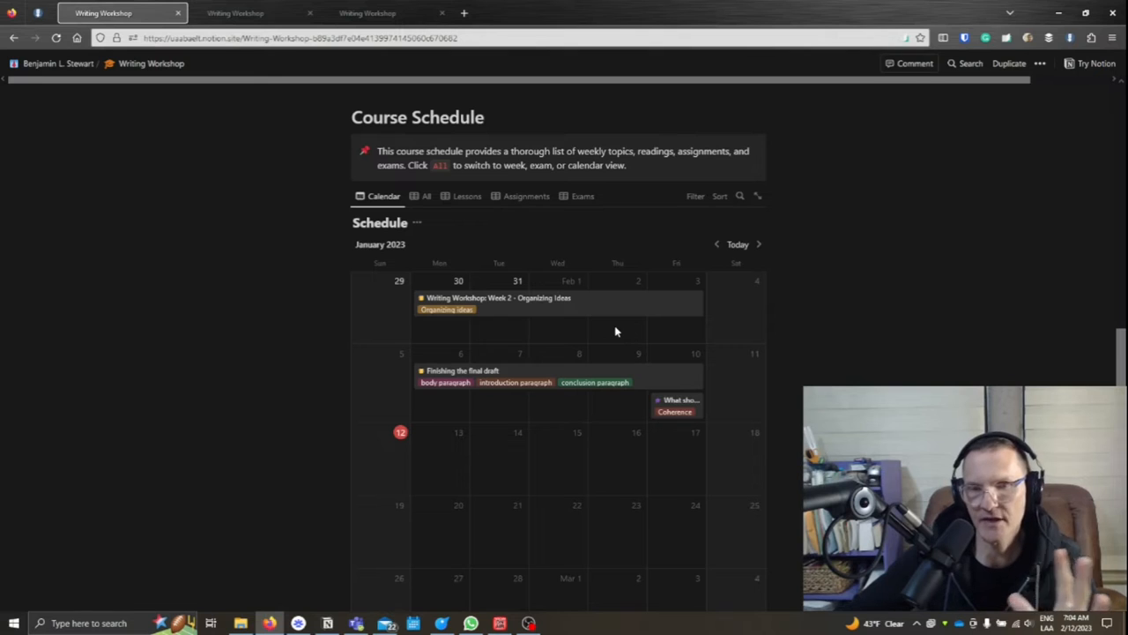
mouse_move(564, 302)
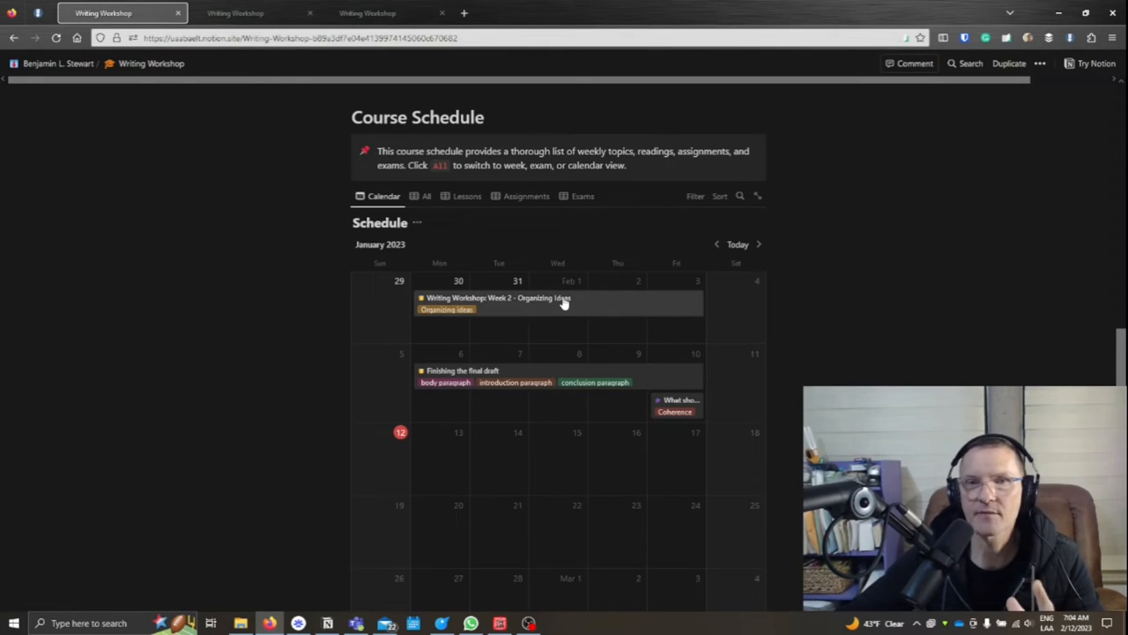
mouse_move(522, 353)
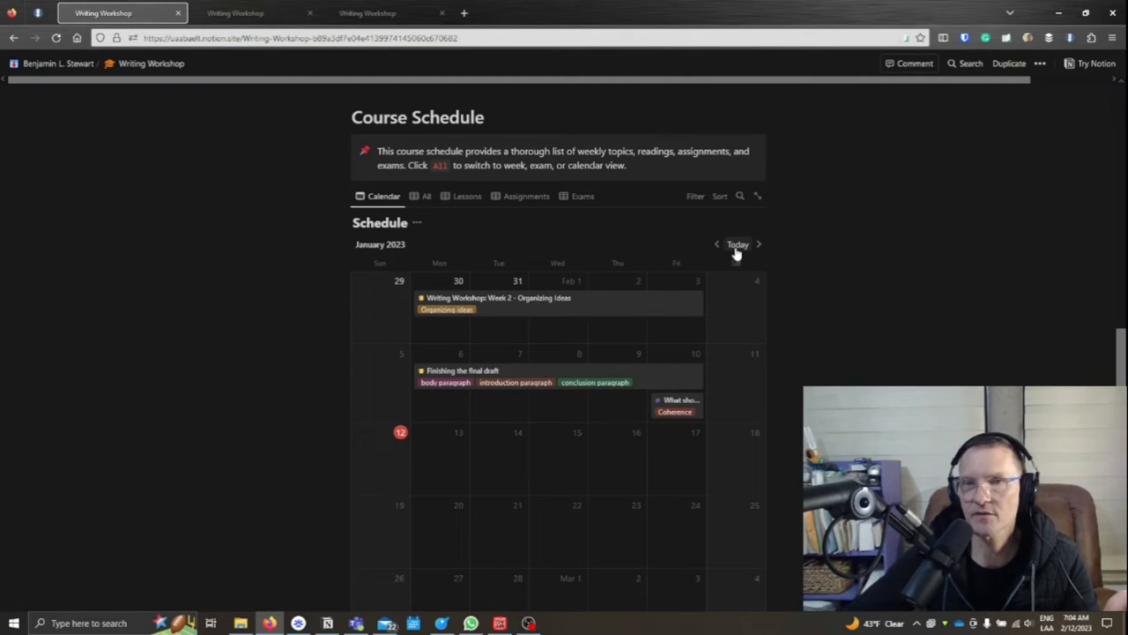
Step: Jump the calendar to February 2023, then back to January 2023
left_click(738, 244)
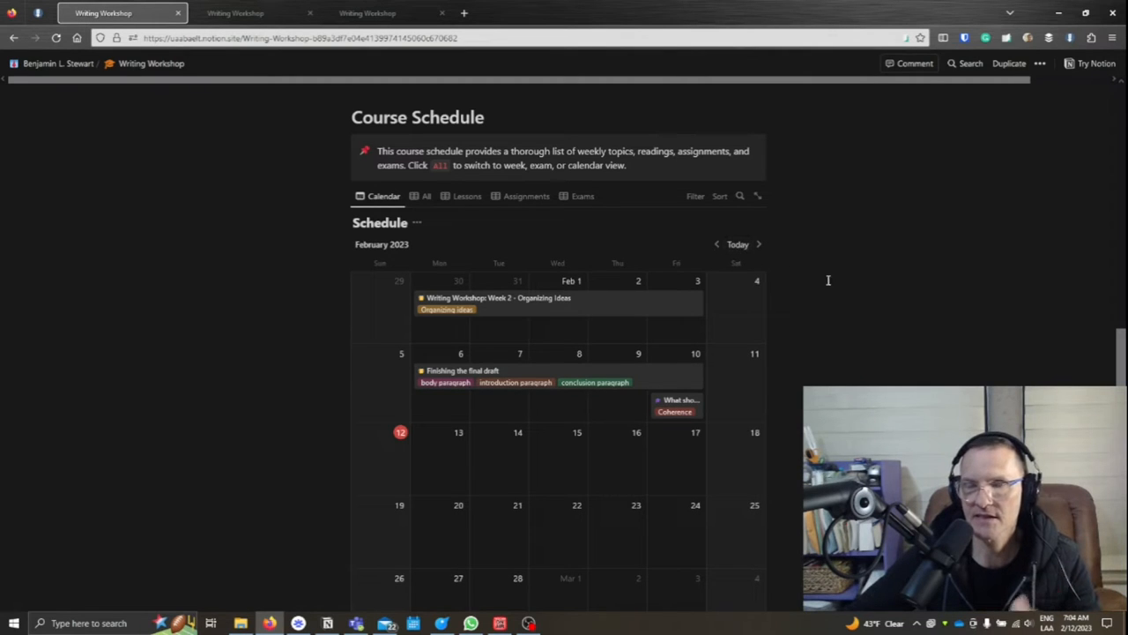
mouse_move(838, 284)
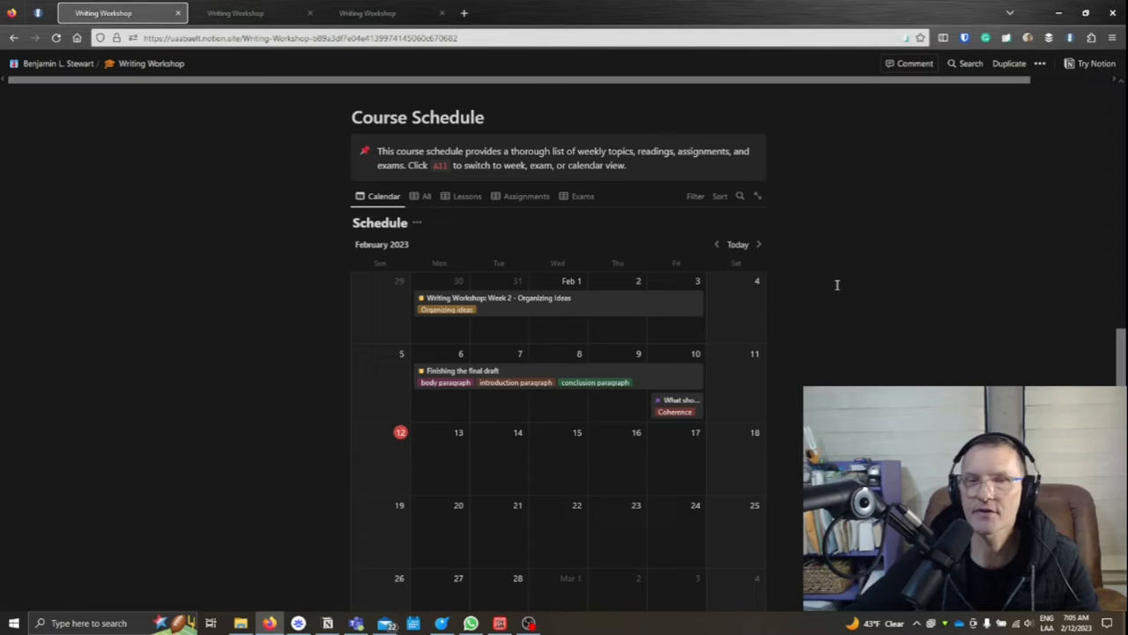
mouse_move(627, 286)
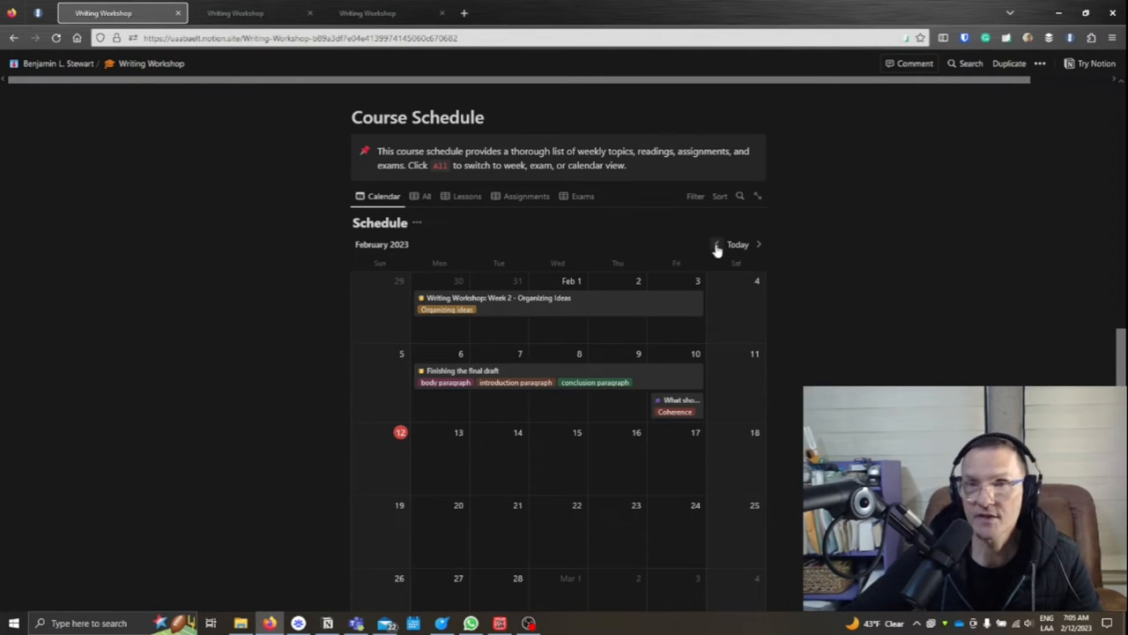
left_click(715, 244)
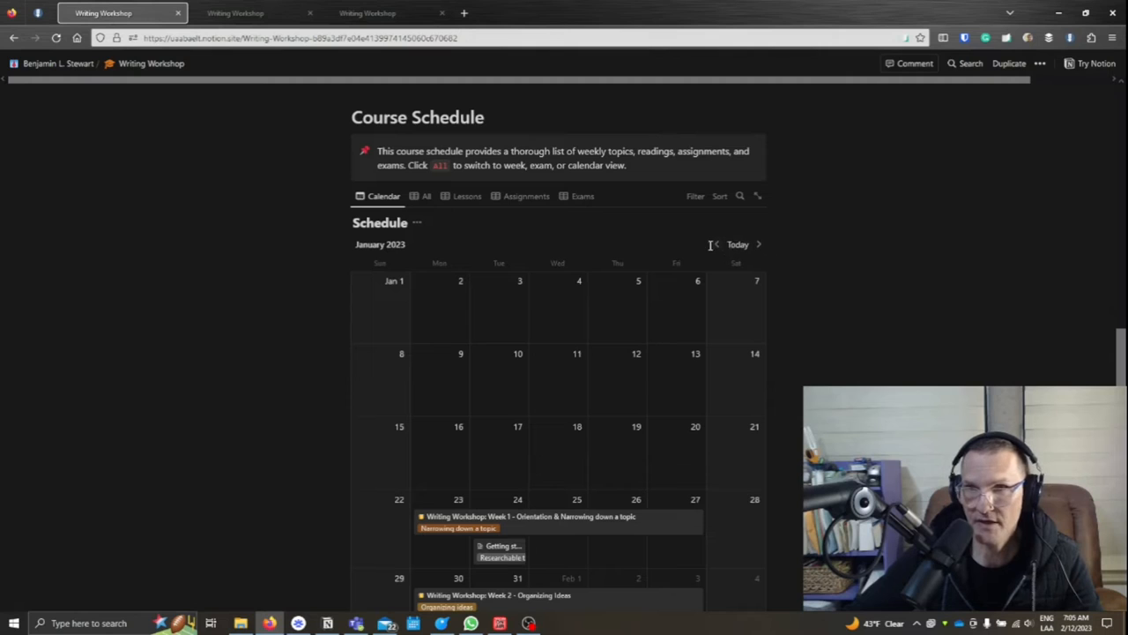
mouse_move(736, 244)
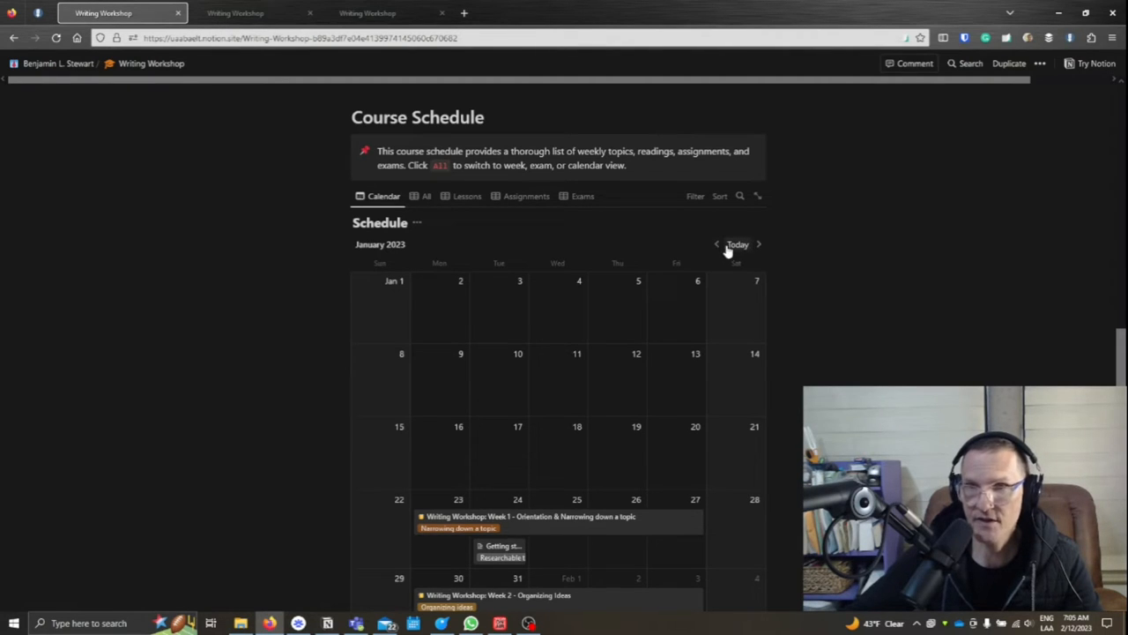
mouse_move(712, 266)
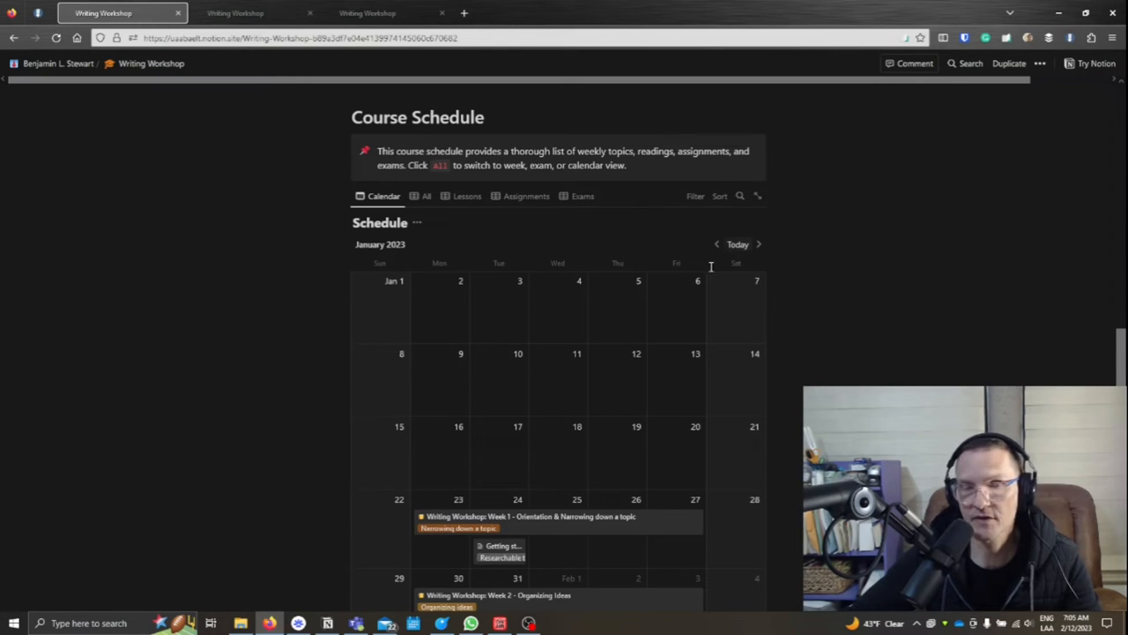
Step: Close the Week 1 lesson page to return to the January 2023 calendar
scroll("down", 3)
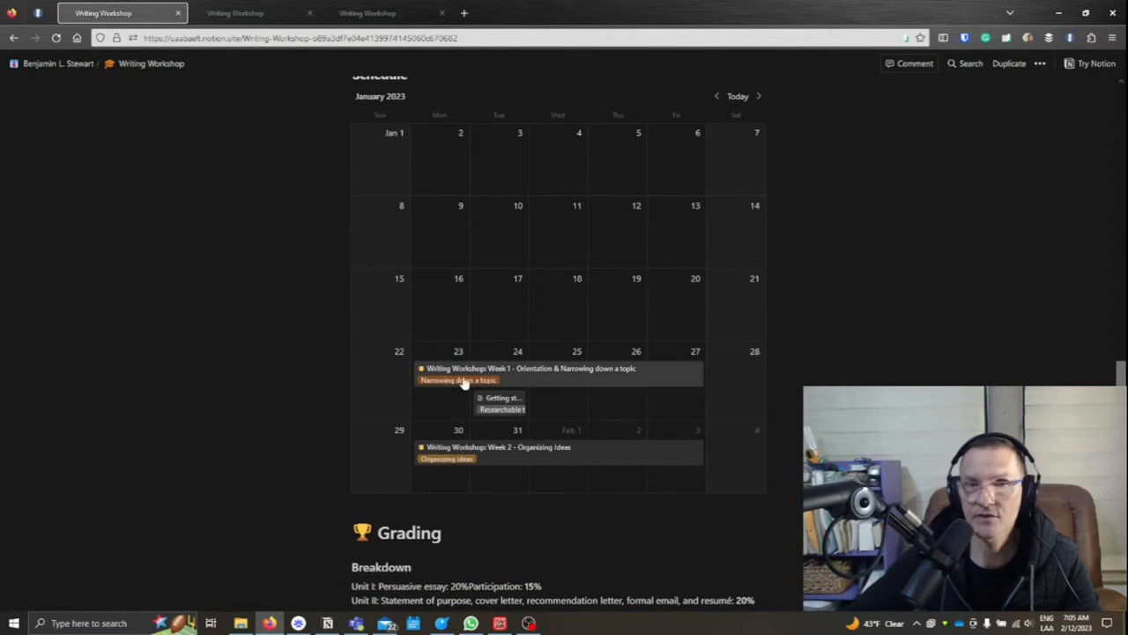
mouse_move(602, 388)
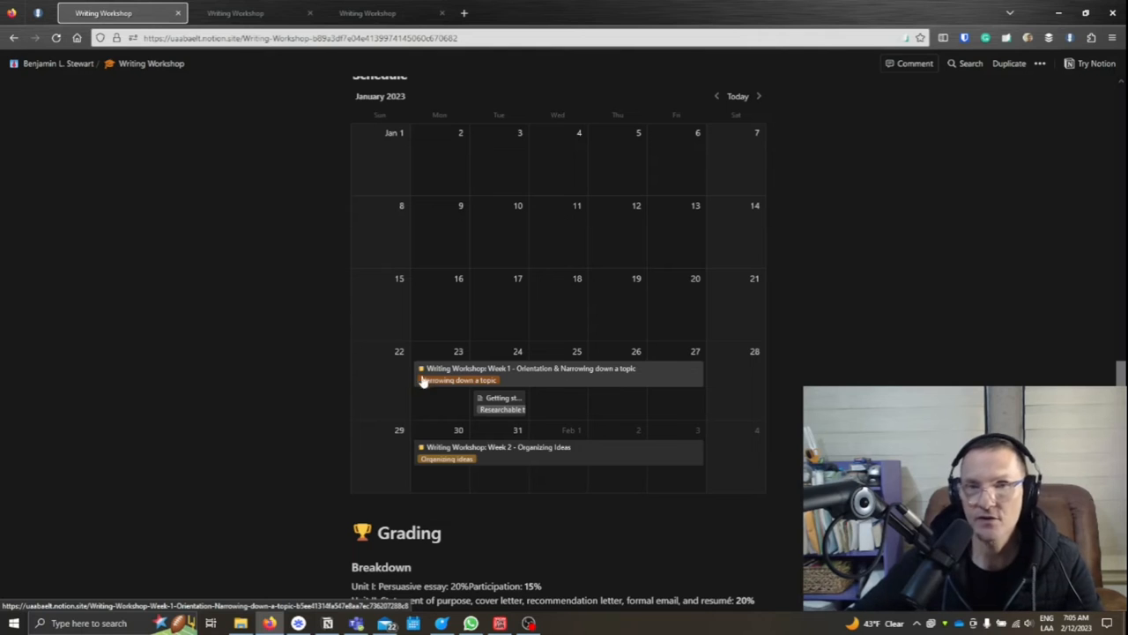
mouse_move(692, 377)
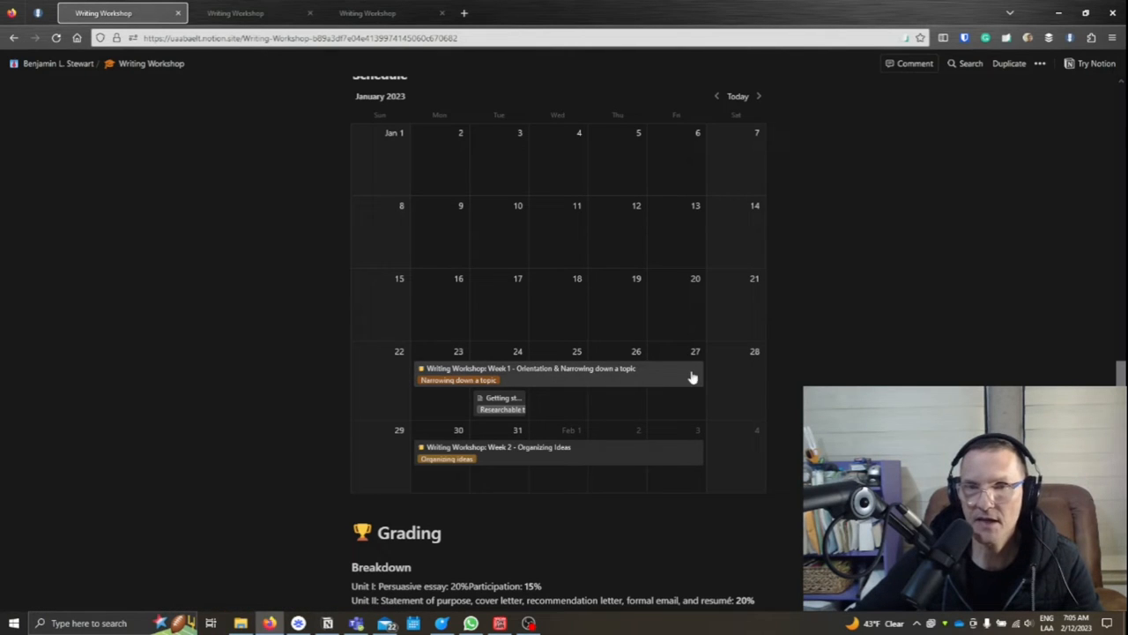
mouse_move(543, 388)
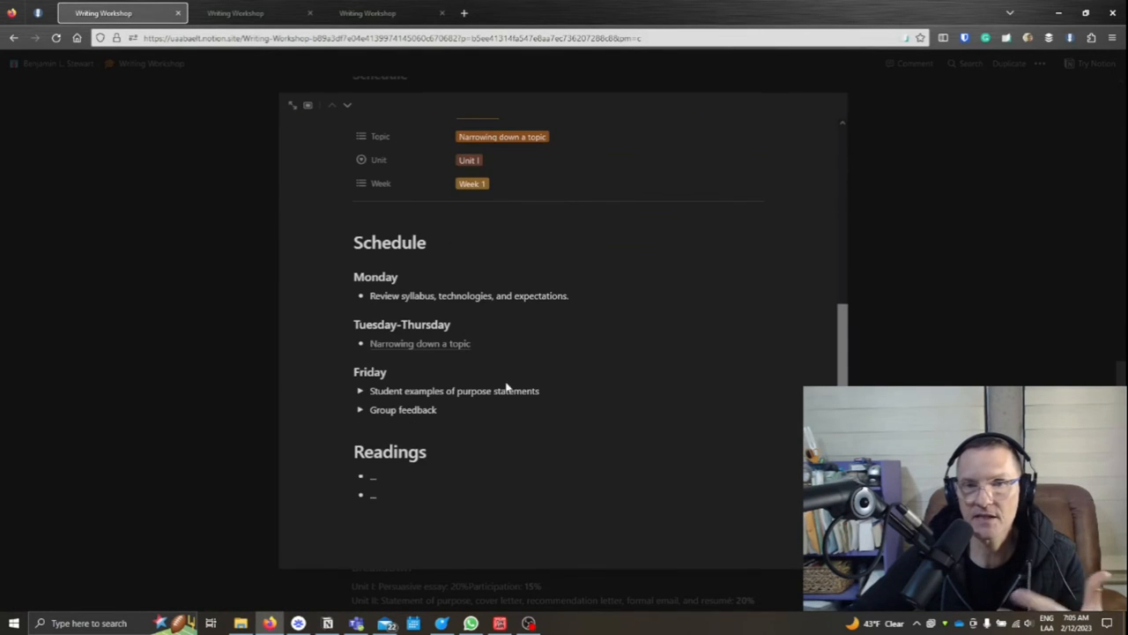
mouse_move(418, 428)
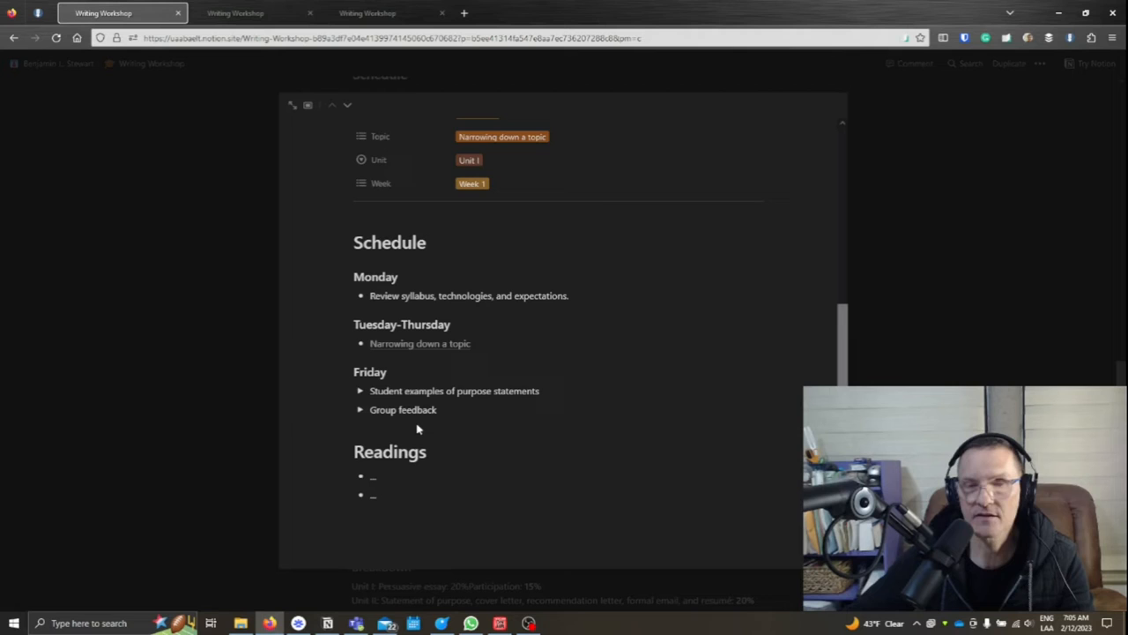
mouse_move(253, 403)
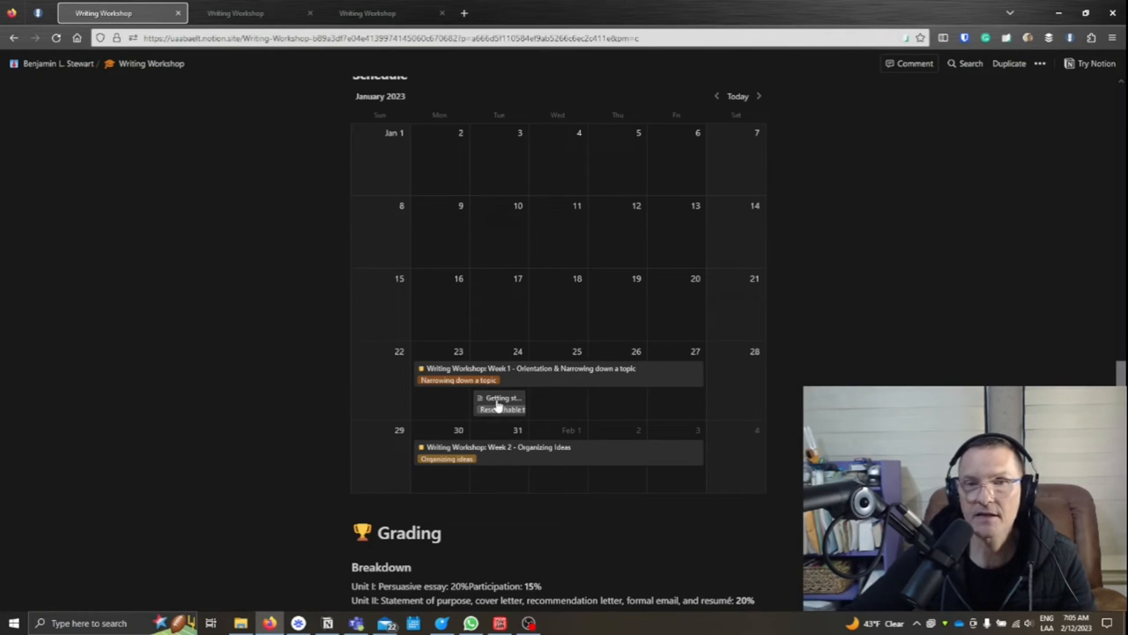
left_click(500, 402)
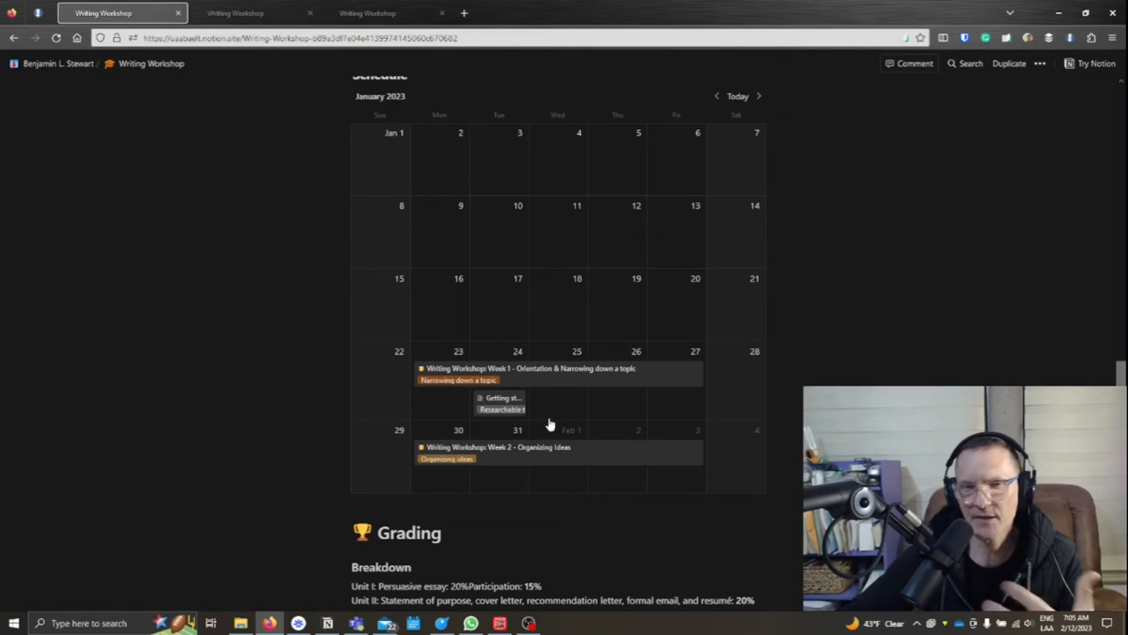
mouse_move(562, 383)
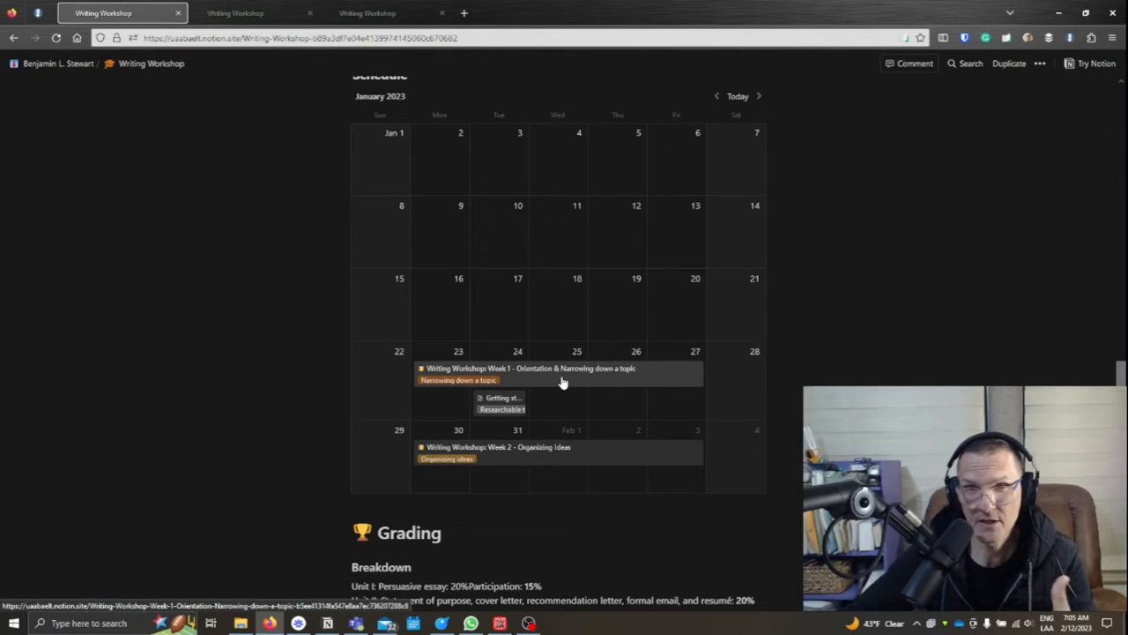
left_click(529, 367)
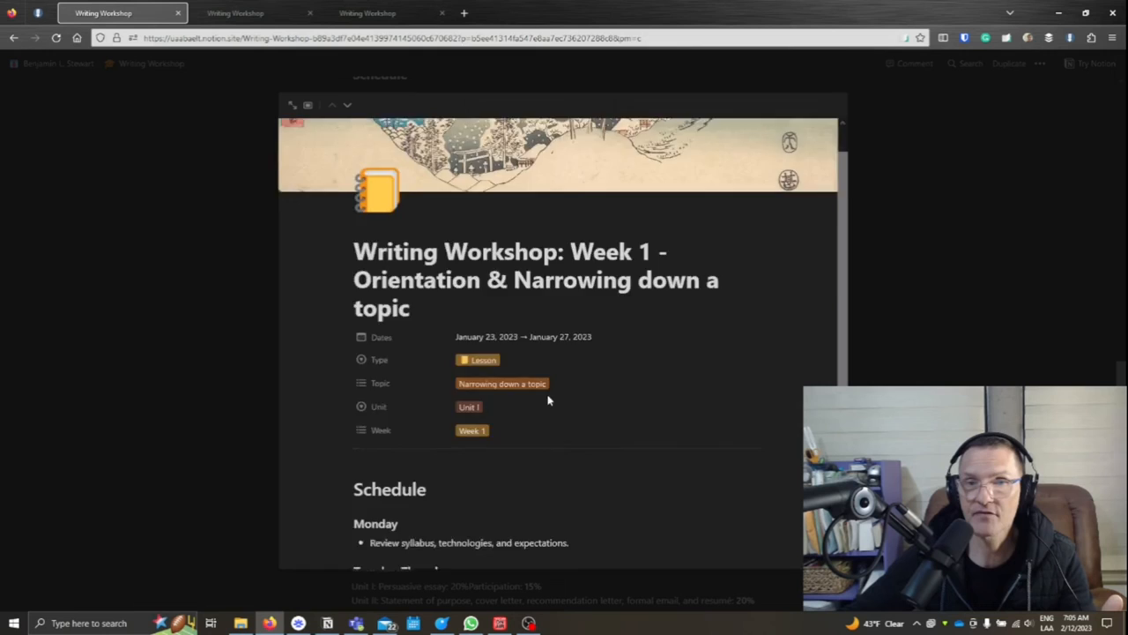
scroll("down", 3)
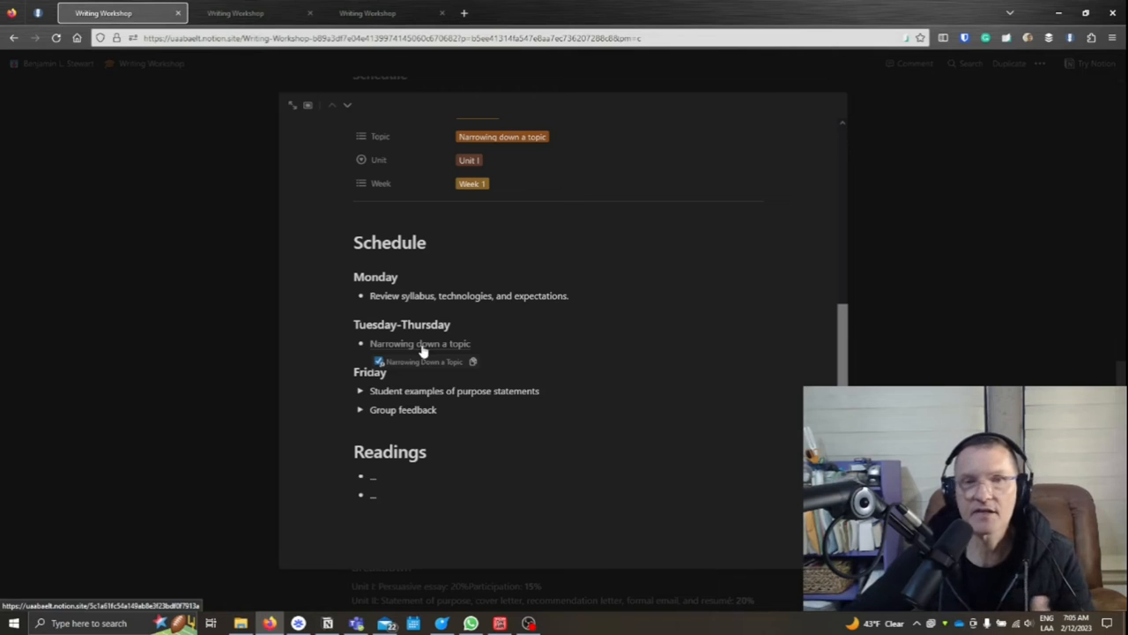
mouse_move(287, 367)
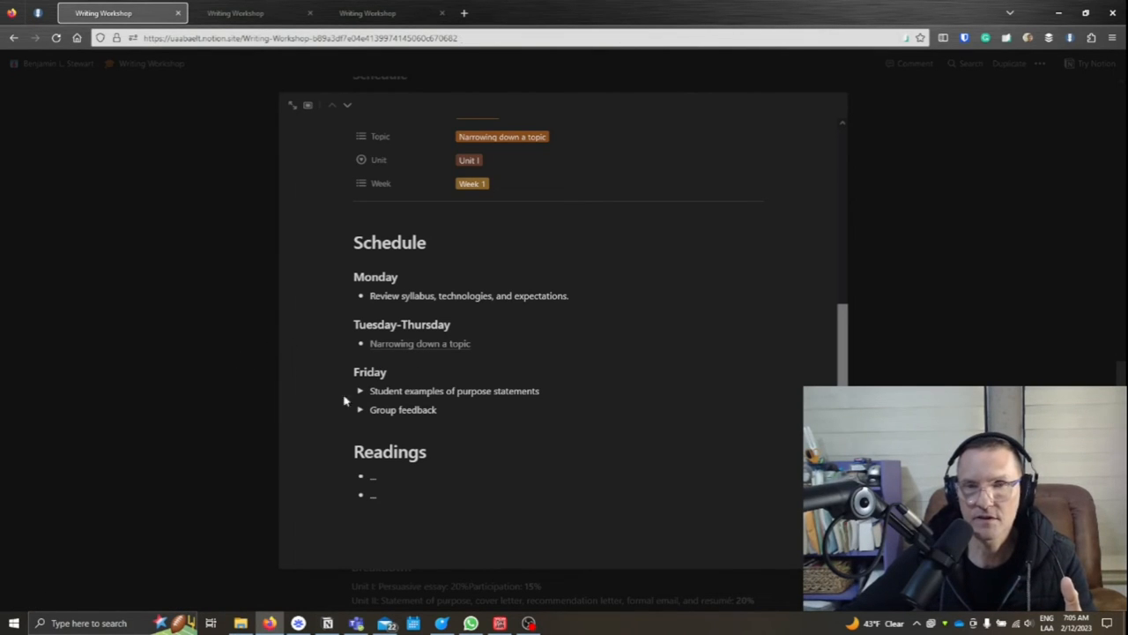
scroll("down", 3)
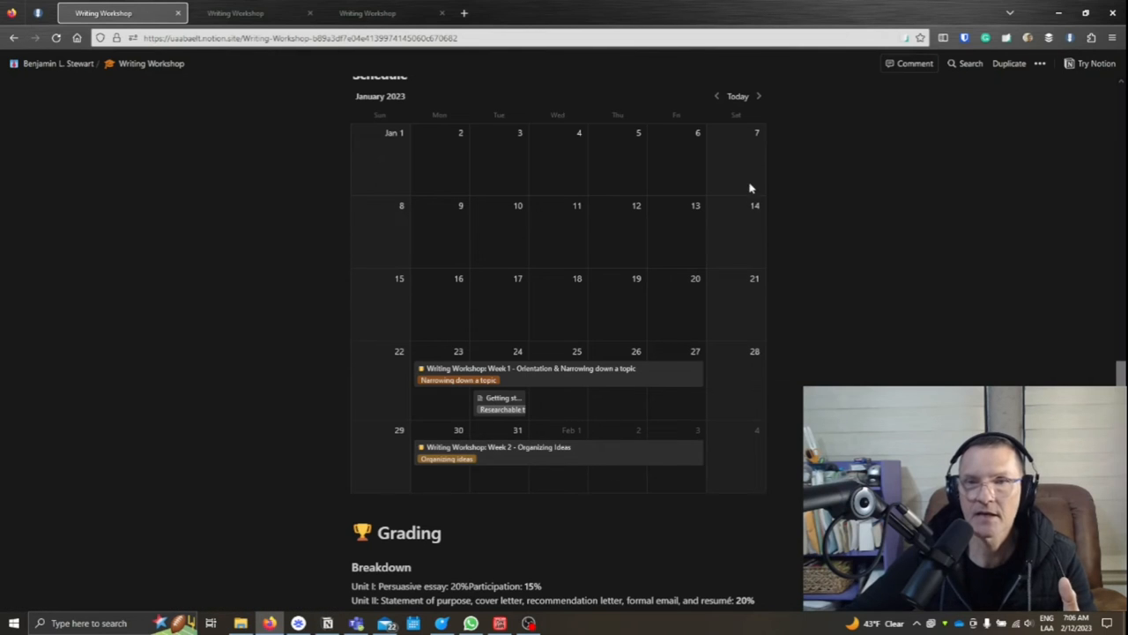
Step: Advance the calendar to February 2023 and reopen the Week 1 lesson page
left_click(758, 95)
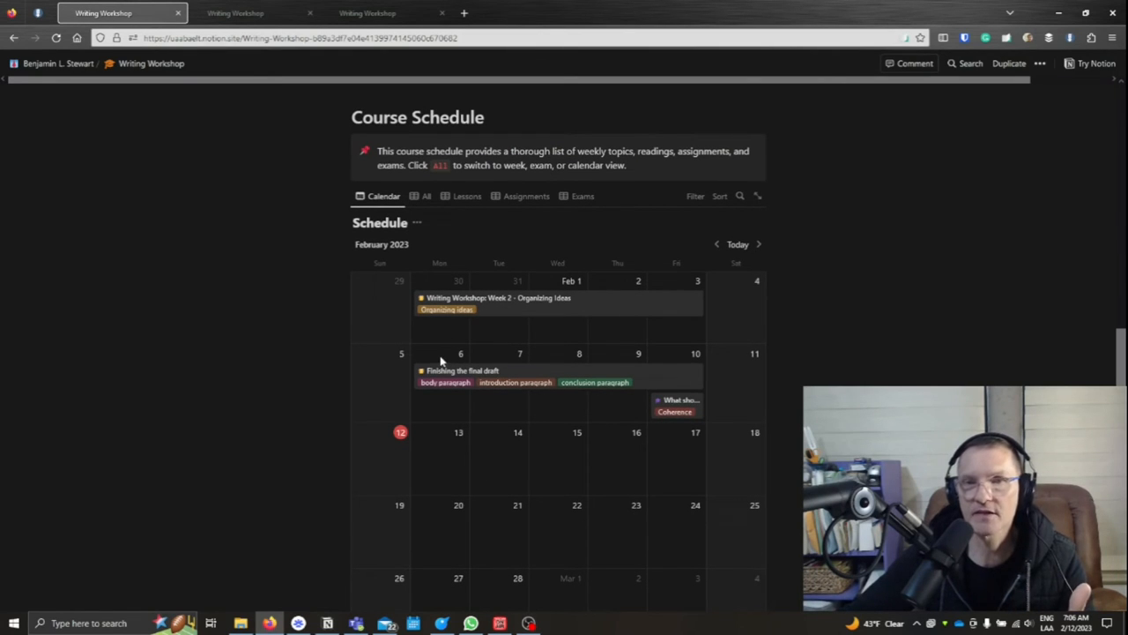
mouse_move(492, 370)
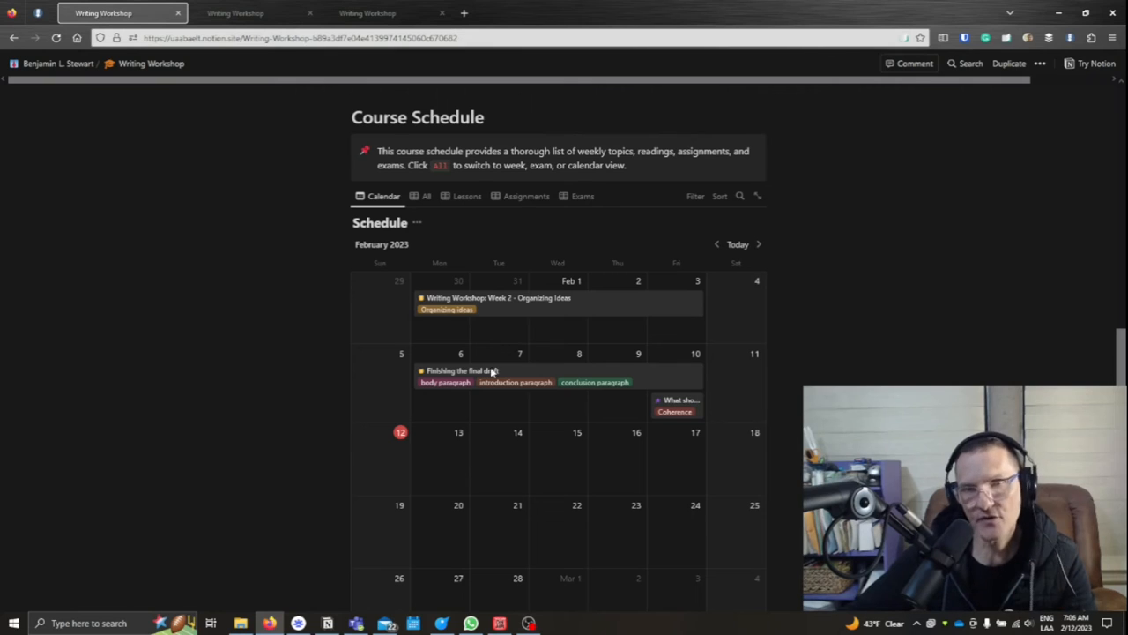
mouse_move(538, 382)
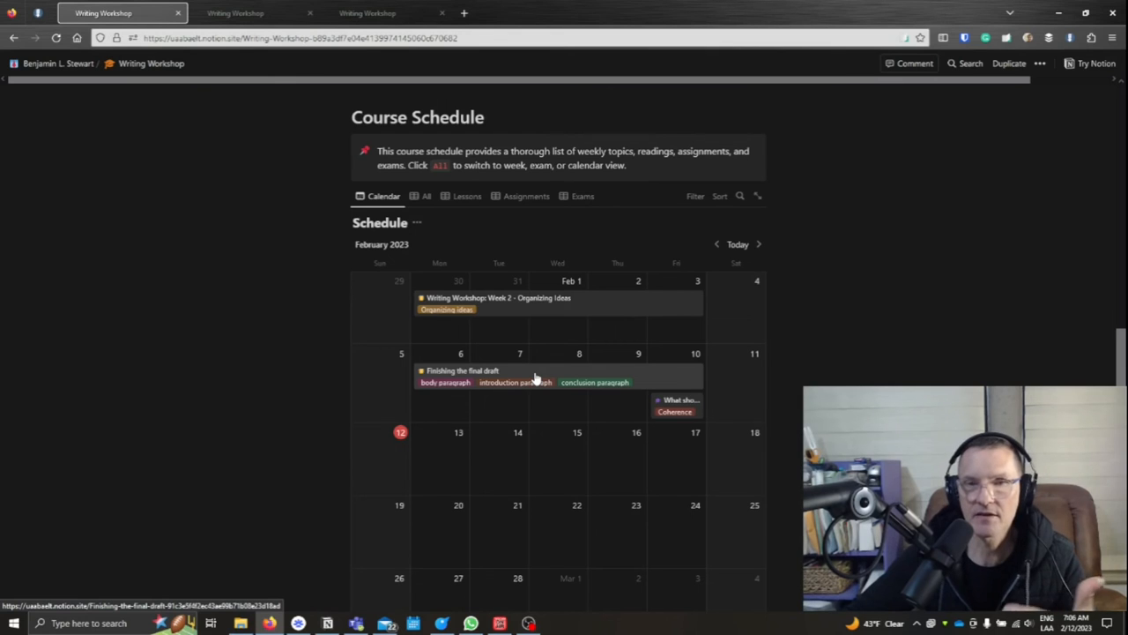
mouse_move(520, 338)
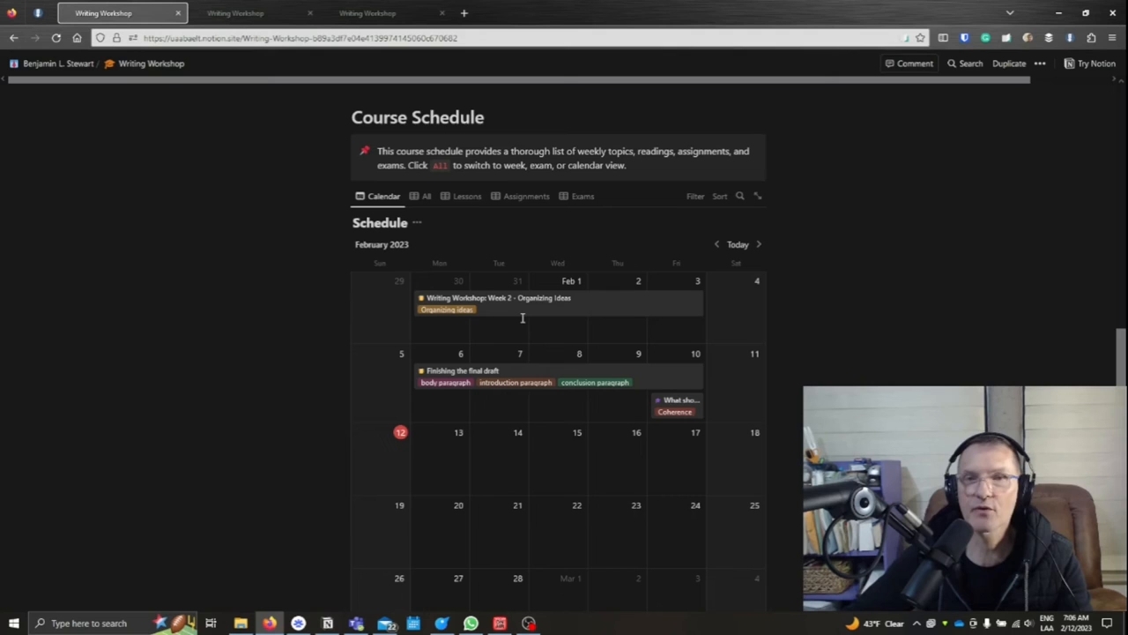
mouse_move(521, 315)
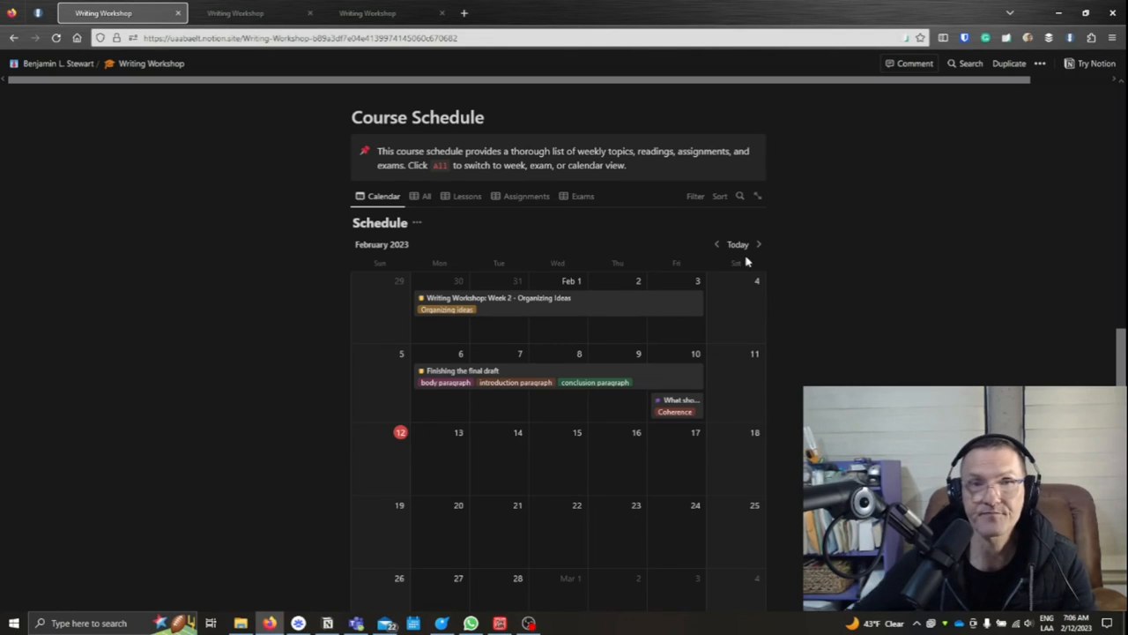
mouse_move(833, 174)
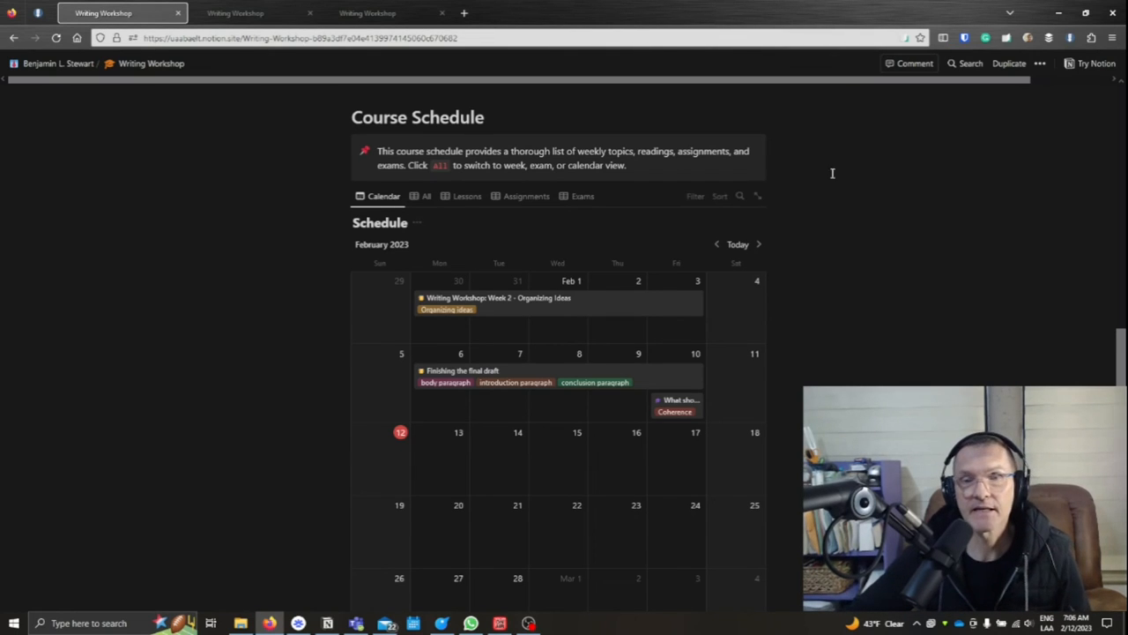
mouse_move(716, 333)
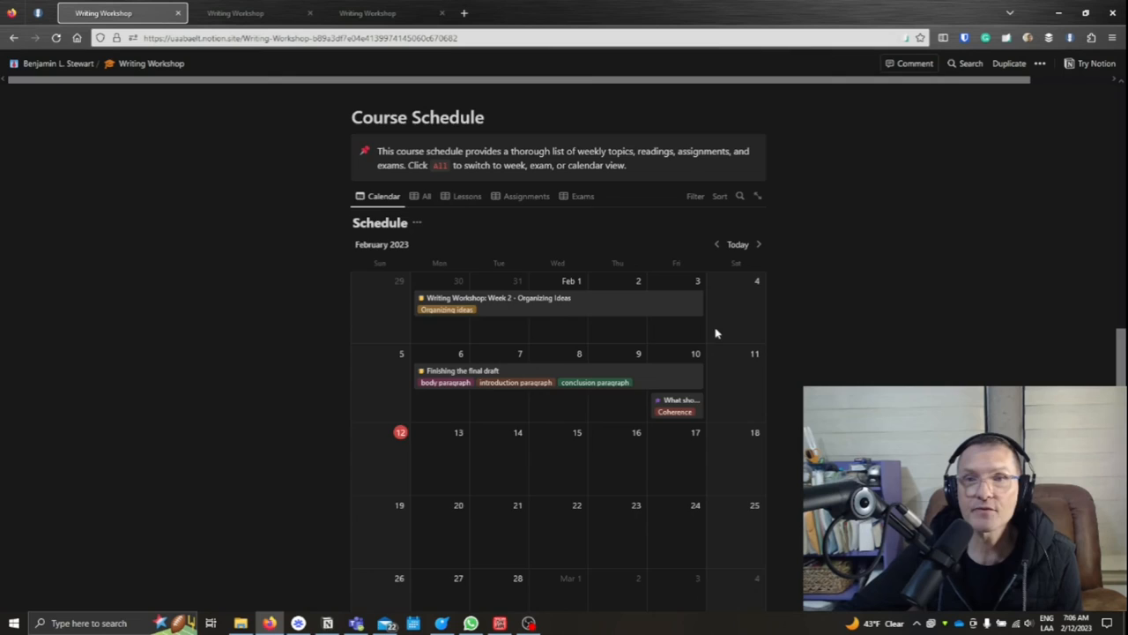
scroll("down", 3)
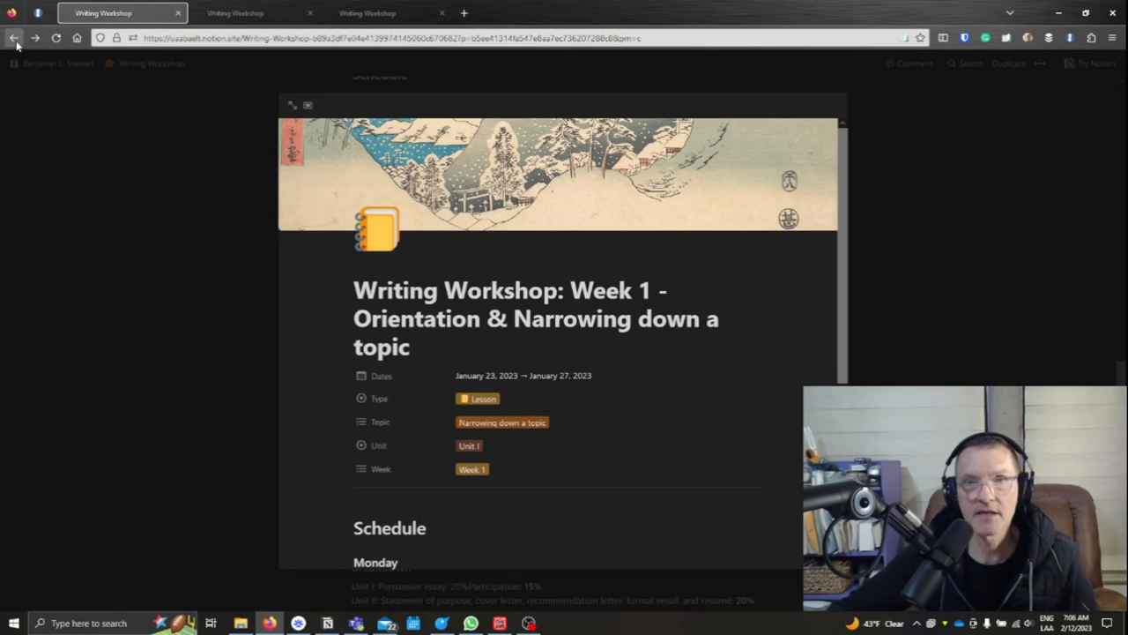
Step: Go back three pages from Notion to the Moodle virtual classroom course page
left_click(14, 38)
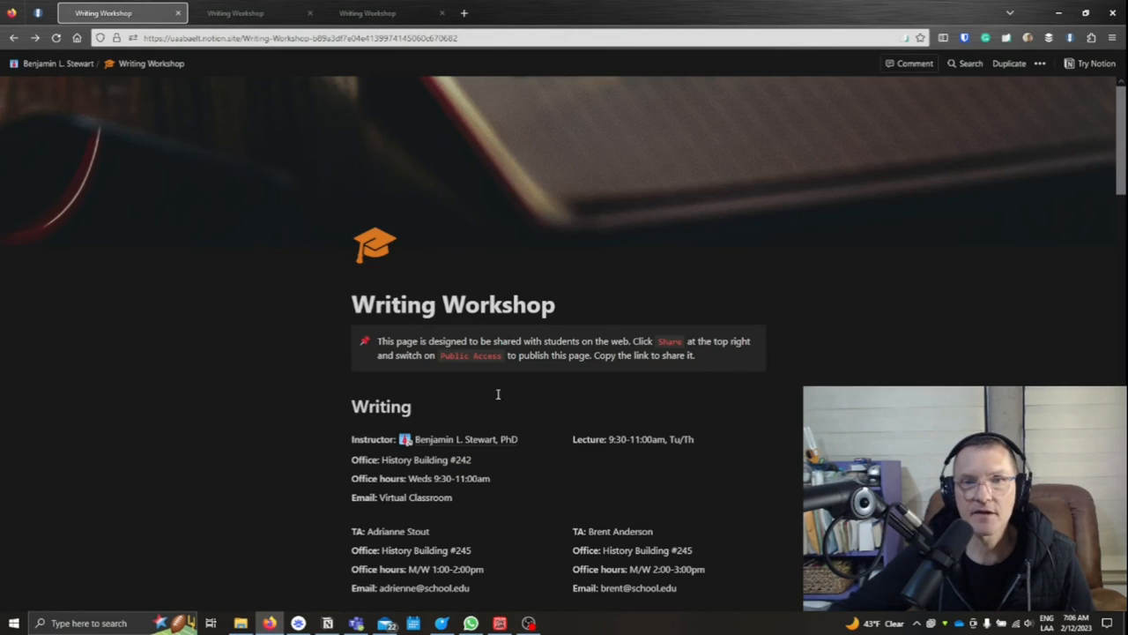
left_click(14, 38)
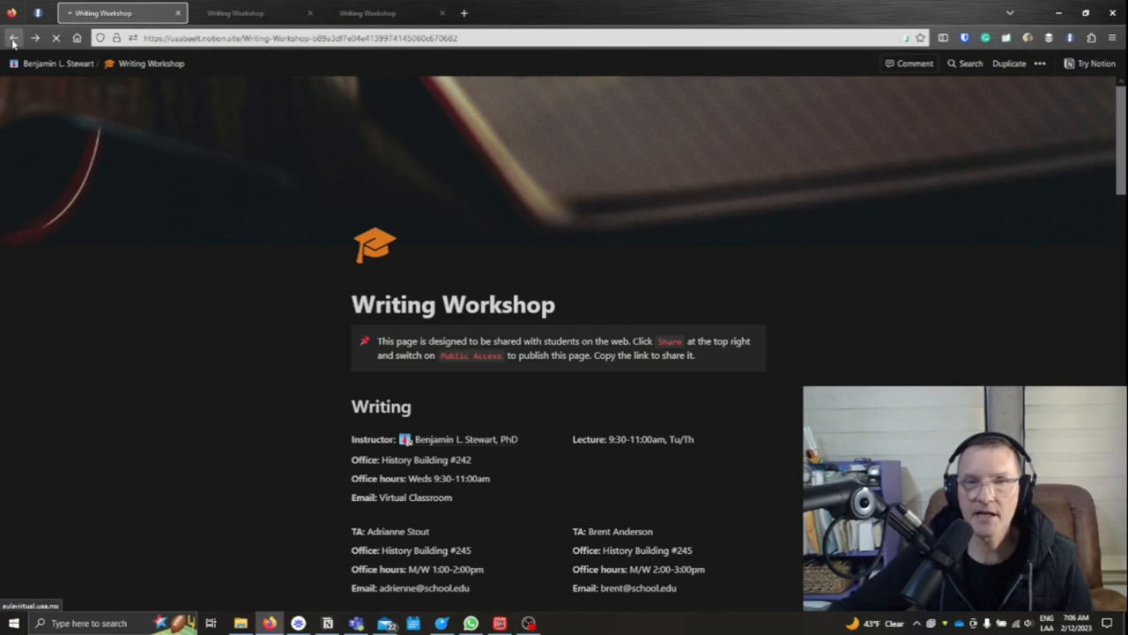
left_click(14, 37)
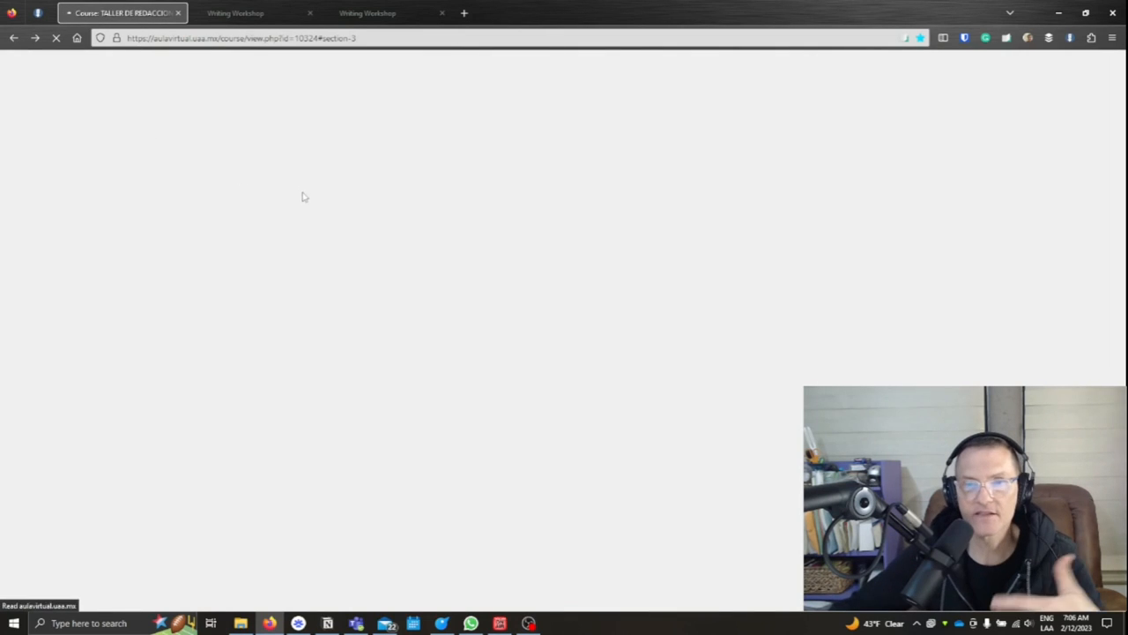